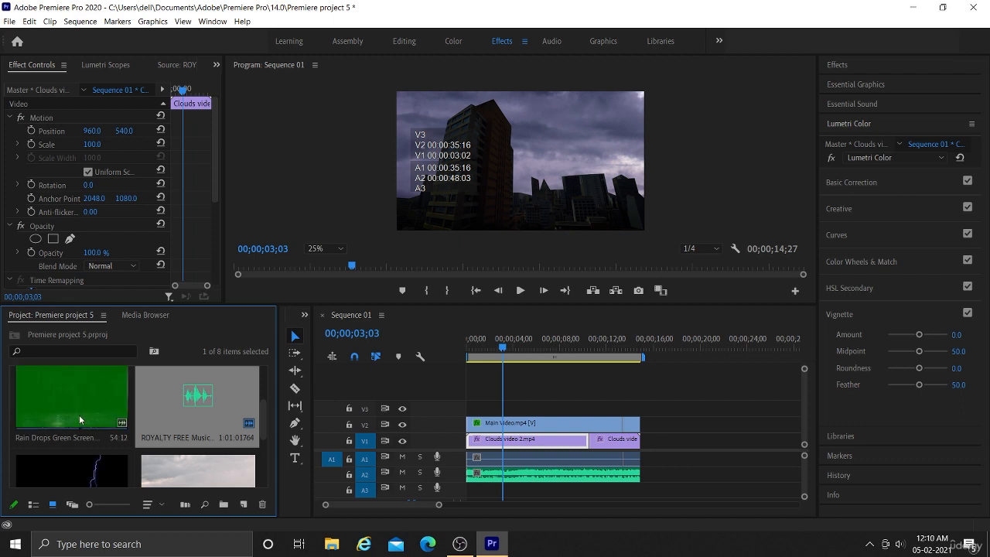
mouse_move(67, 417)
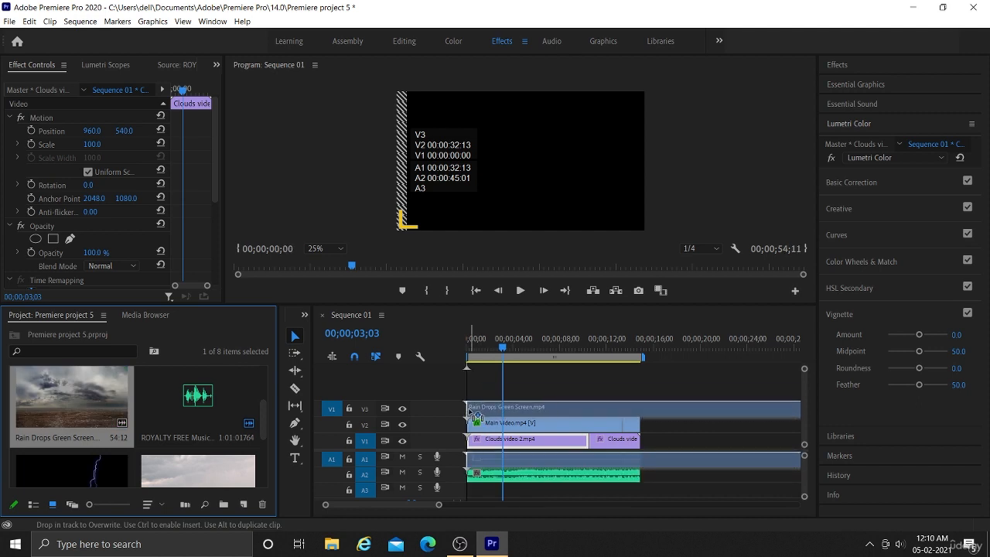
click(502, 348)
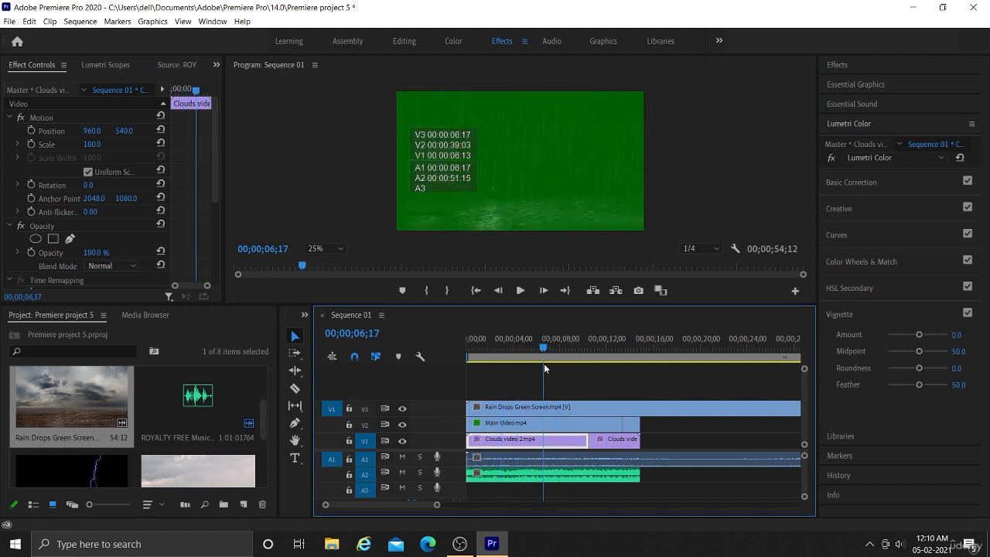
click(592, 348)
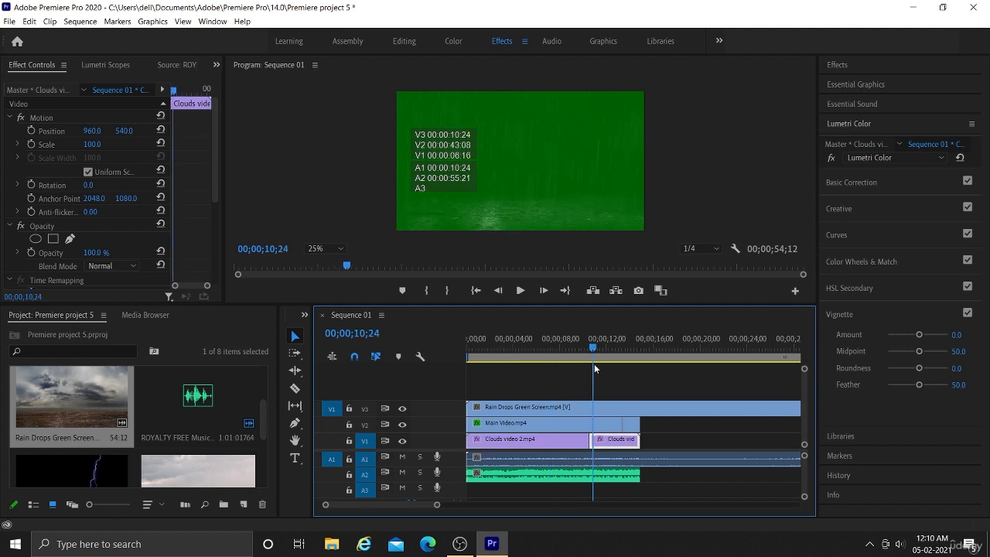
click(678, 348)
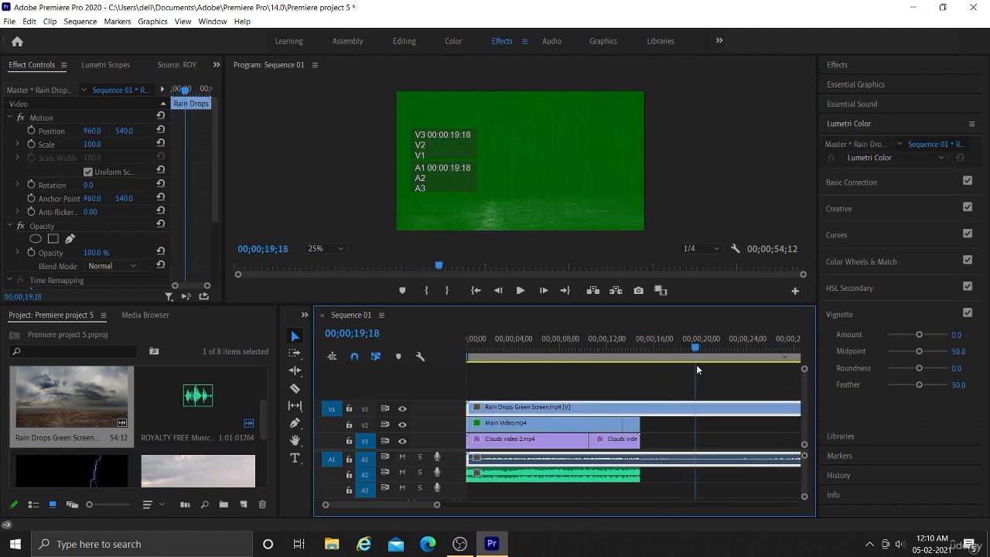
click(685, 348)
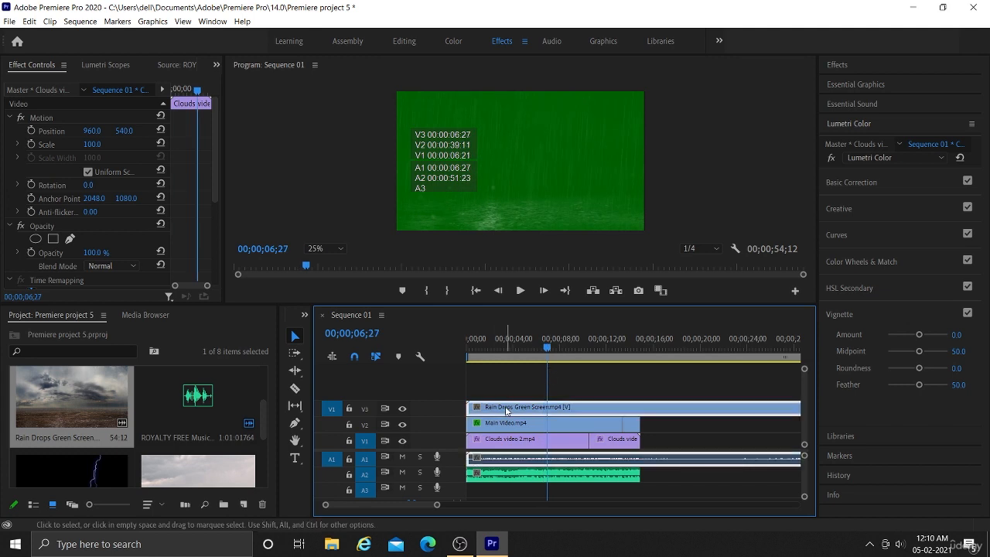
Place the rain clip at the sequence start and trim its end to 14;26.
click(526, 407)
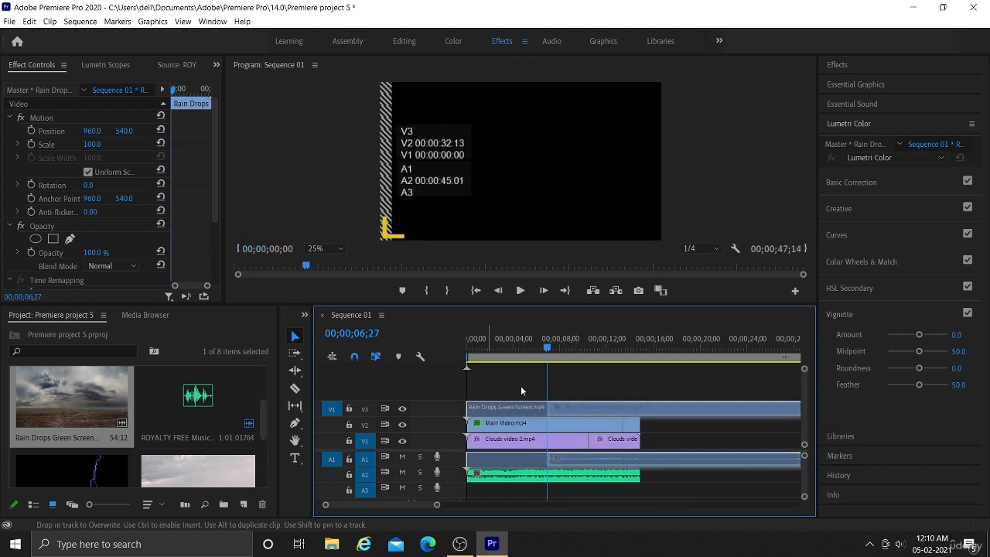
click(561, 347)
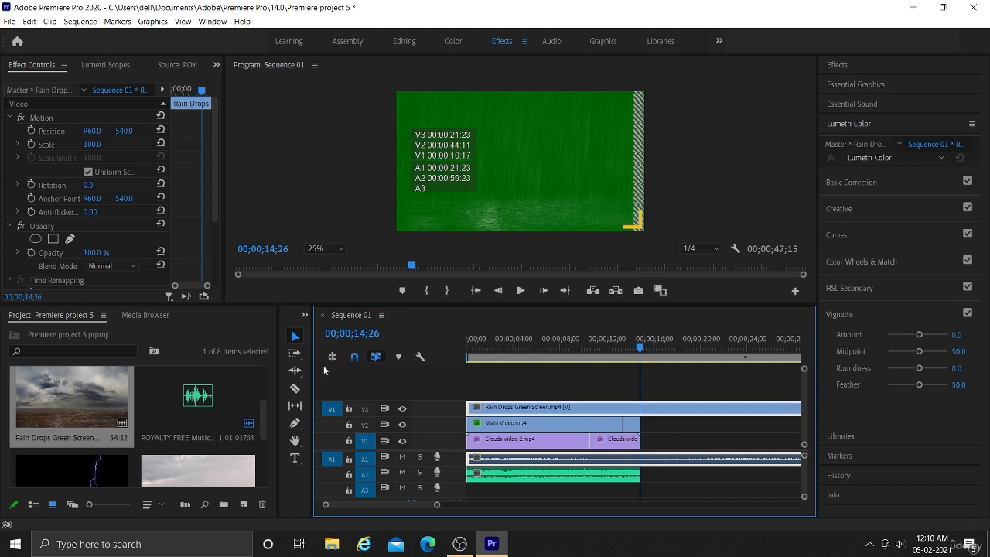
click(295, 389)
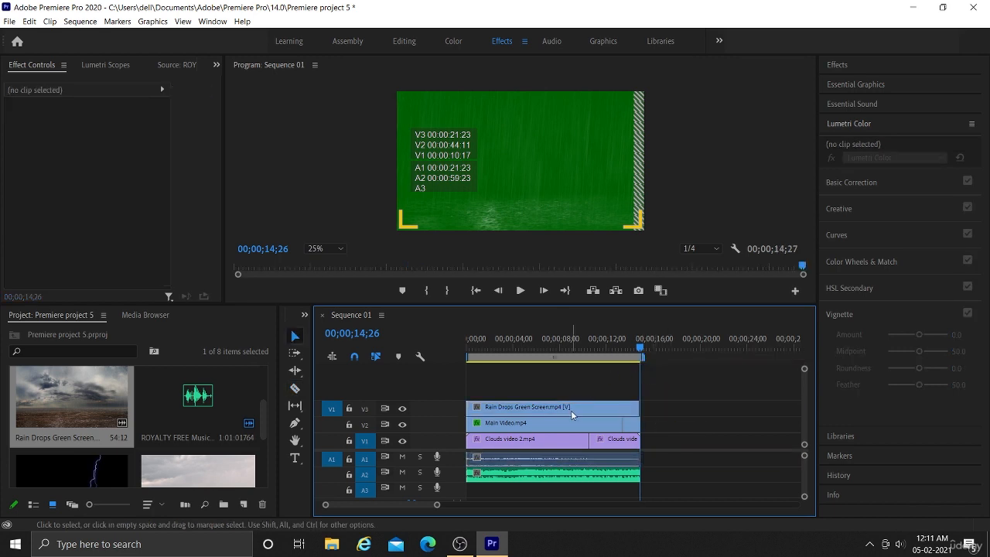
click(554, 407)
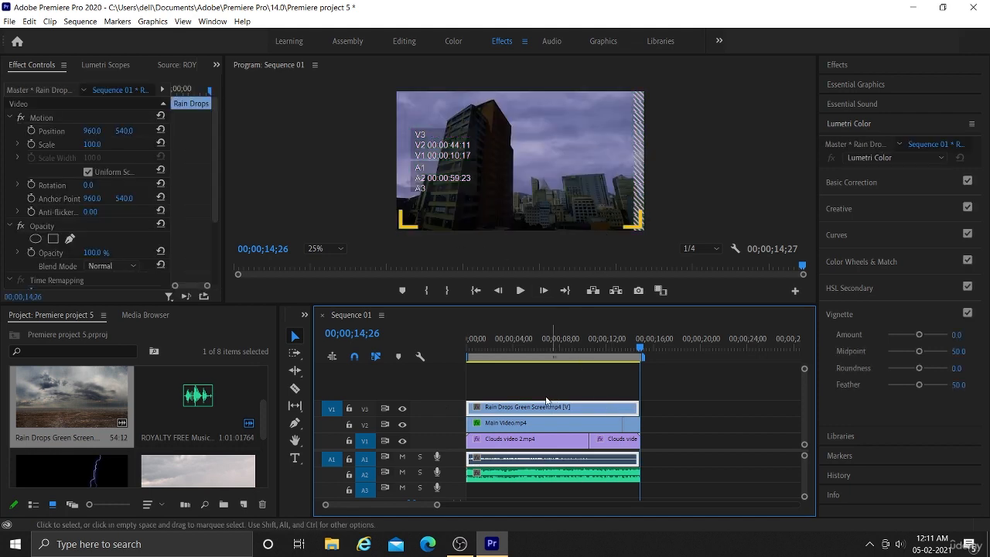
Scale the rain clip to 181% and preview it around four seconds.
click(616, 356)
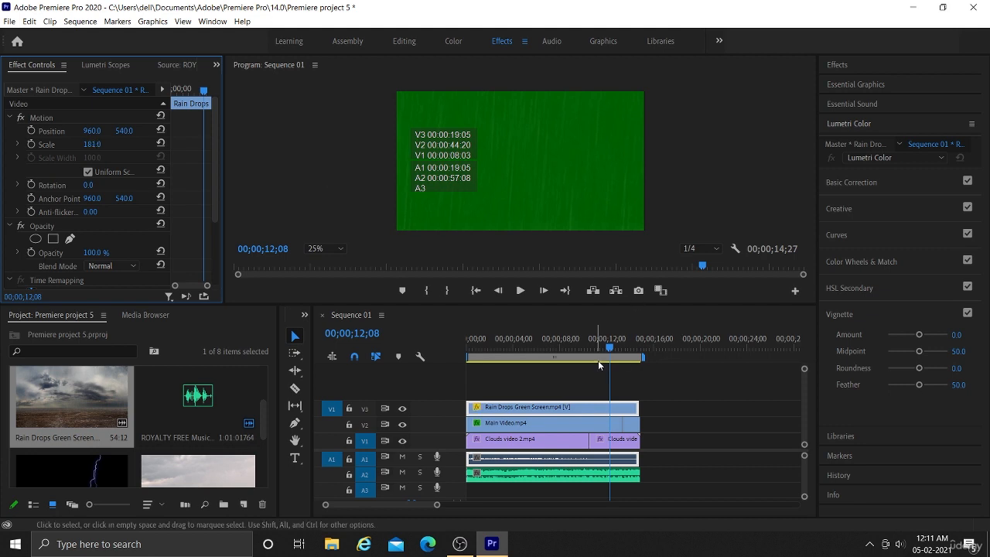
click(589, 349)
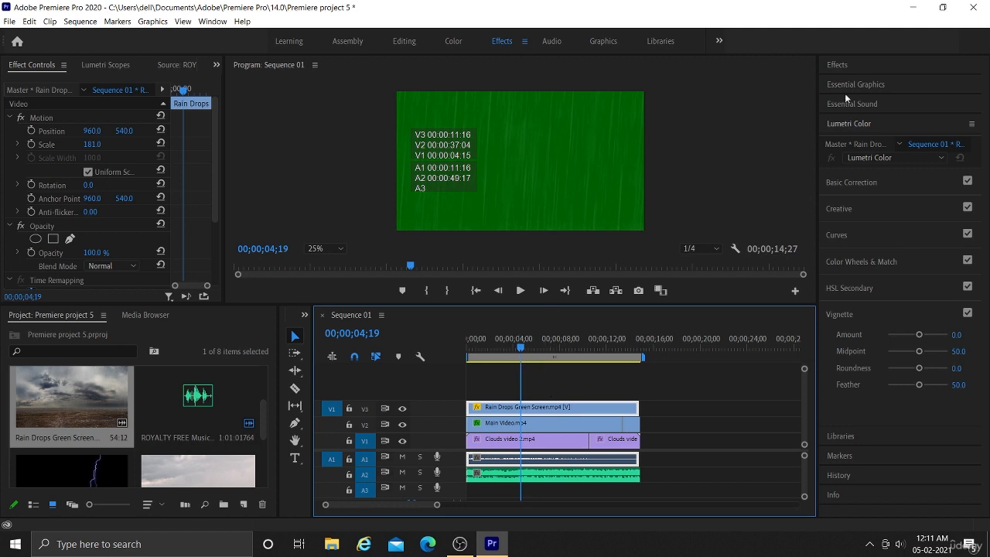
Search the effects for 'ultra' and drop Ultra Key onto the rain clip.
click(837, 64)
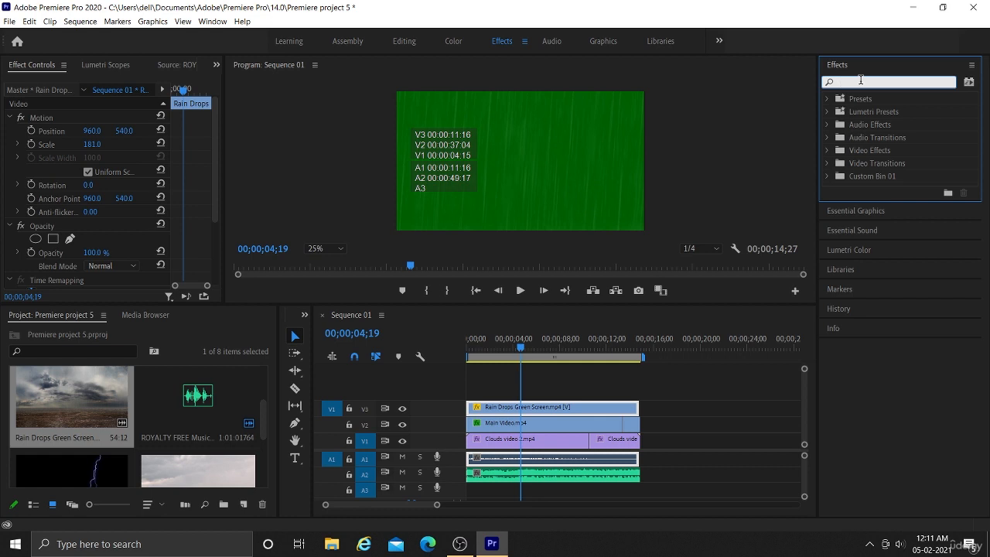
text(u)
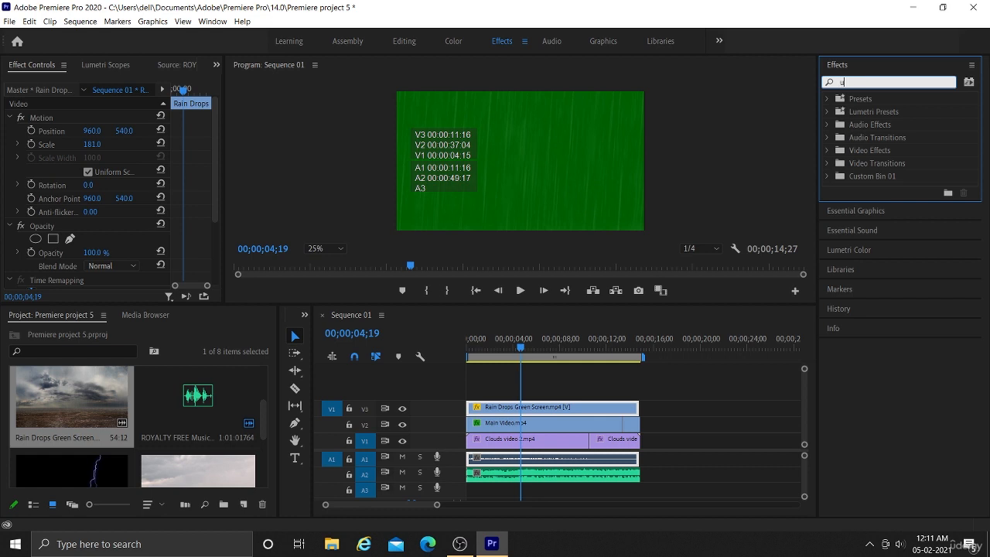
text(ultra key)
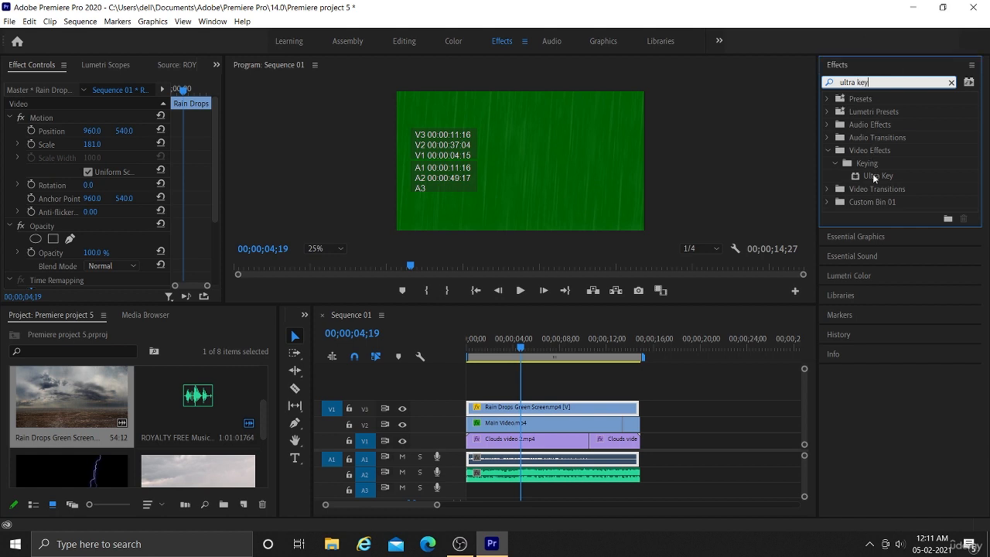
click(878, 176)
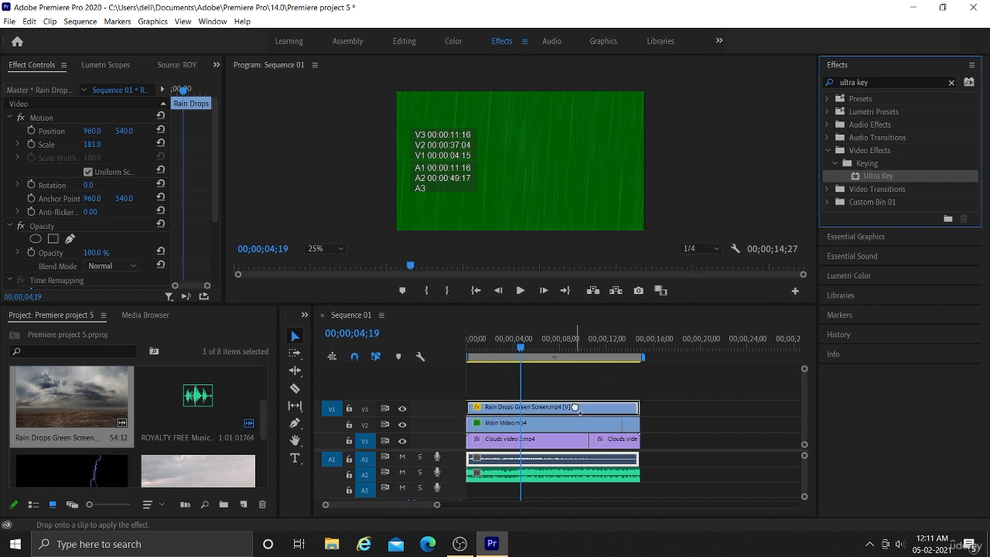
mouse_move(576, 409)
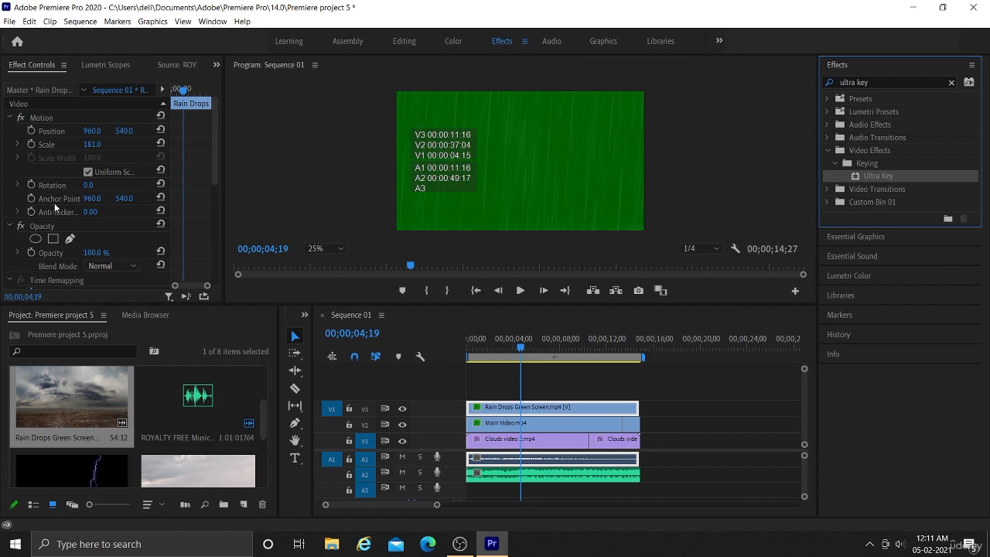
Sample the green background as Ultra Key's key colour and preview near the start.
scroll(down, 3)
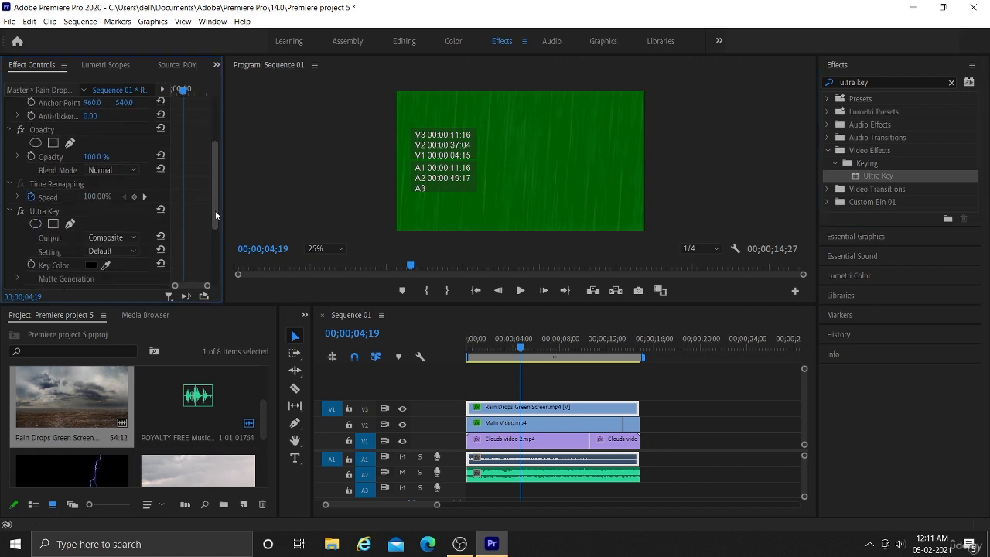
scroll(down, 3)
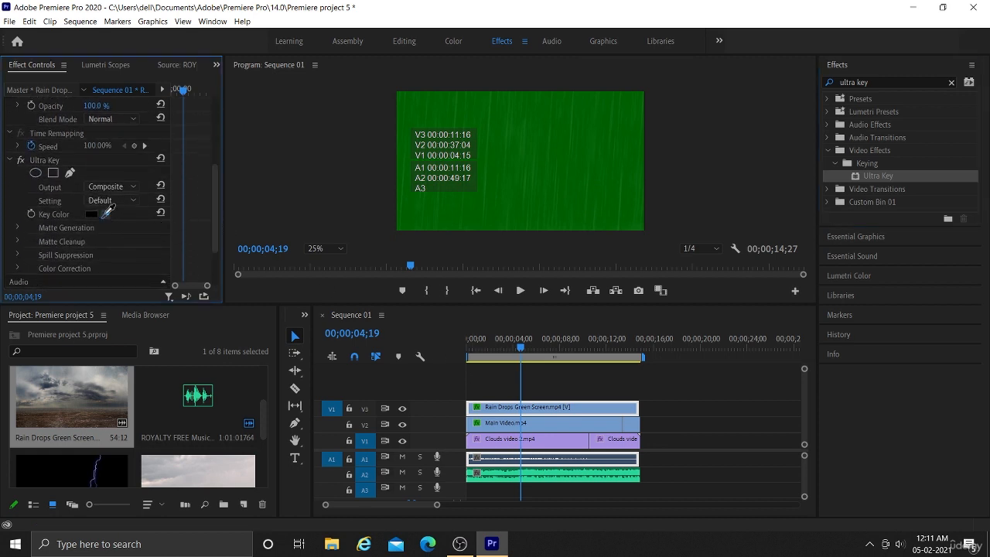
click(107, 214)
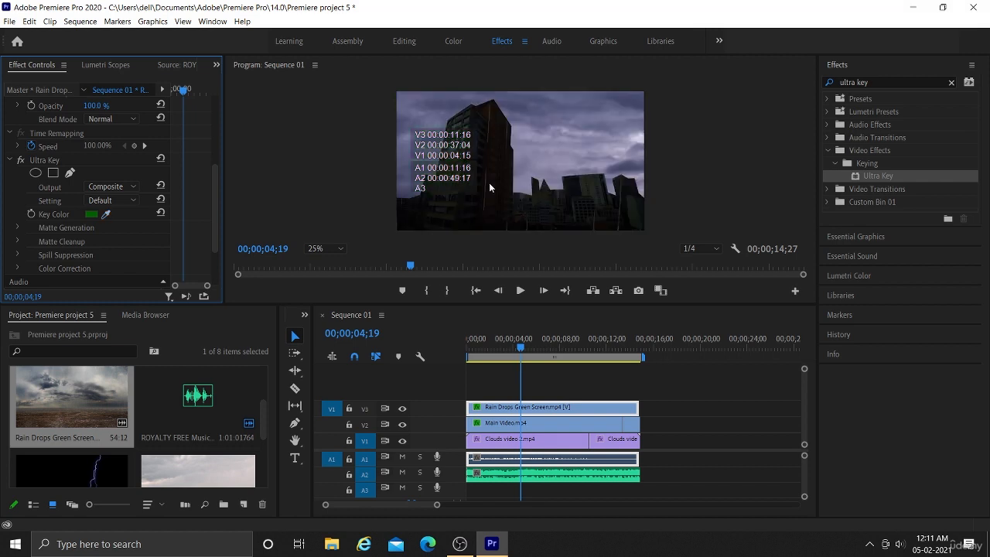
mouse_move(528, 206)
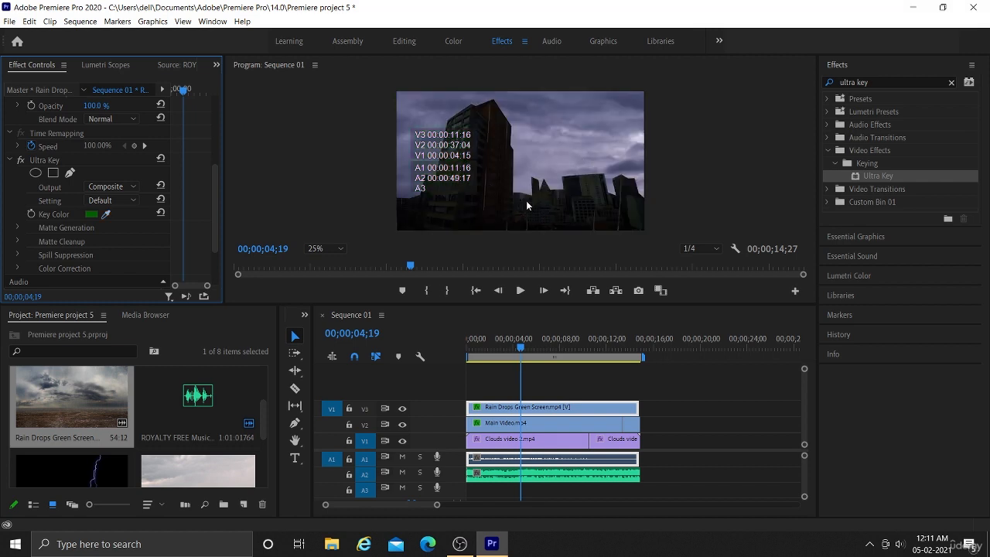
mouse_move(529, 331)
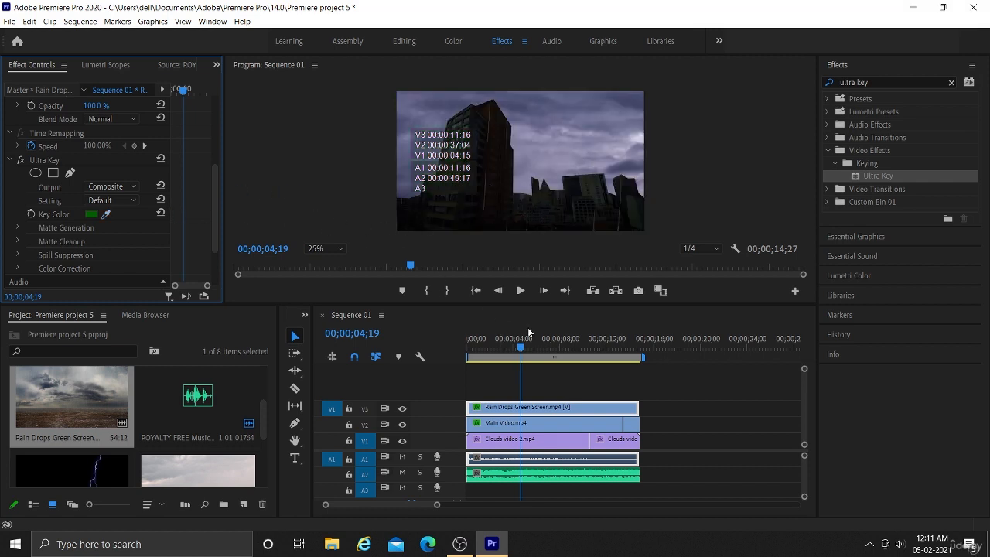
click(504, 339)
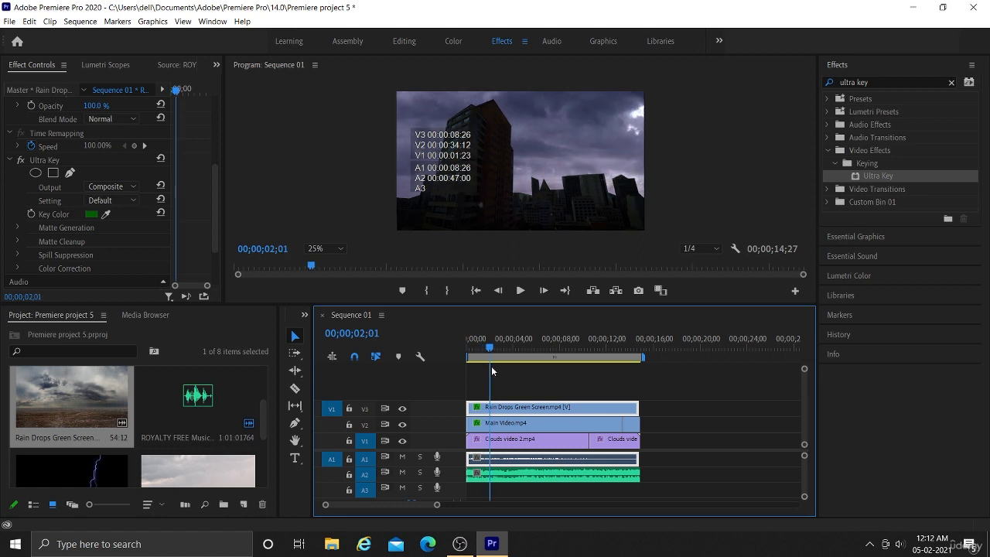
click(464, 339)
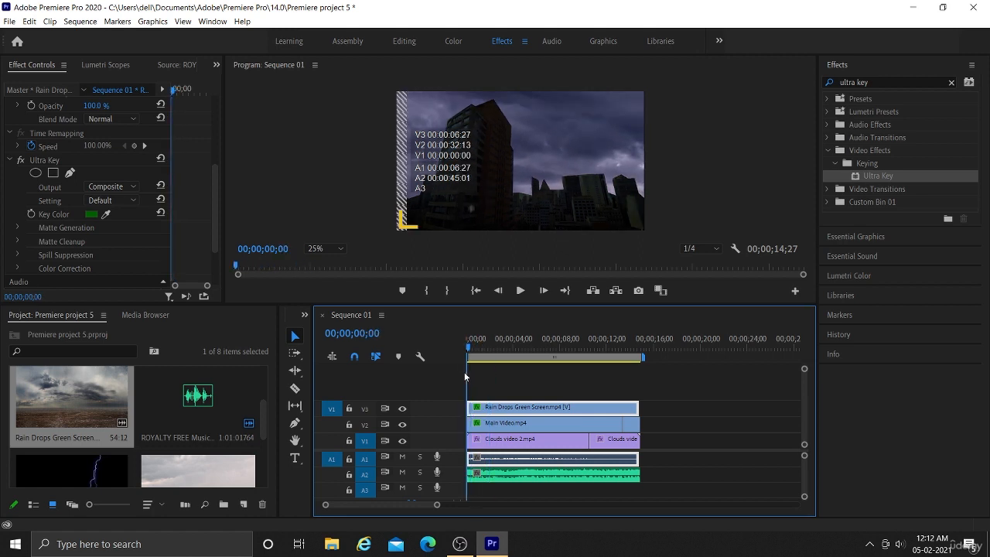
click(520, 290)
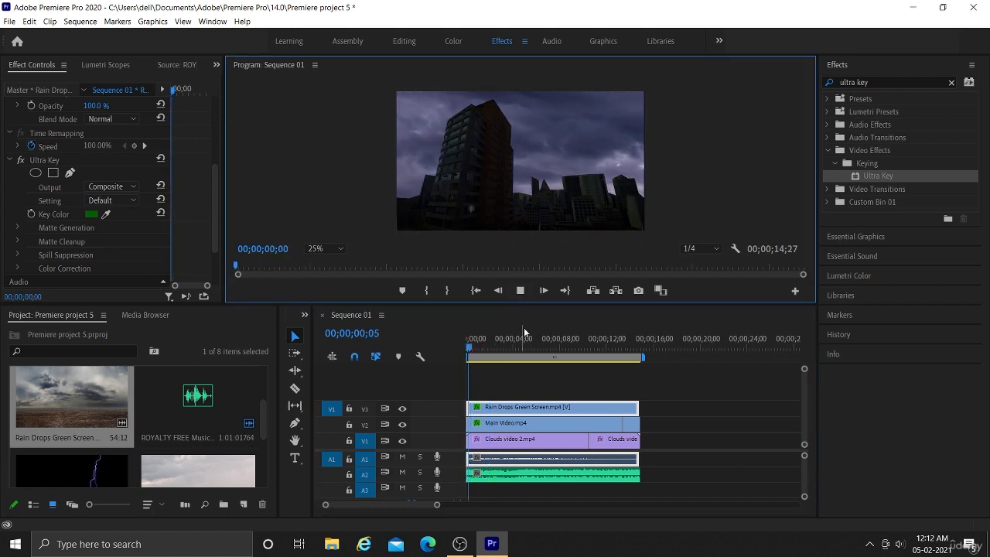
click(561, 356)
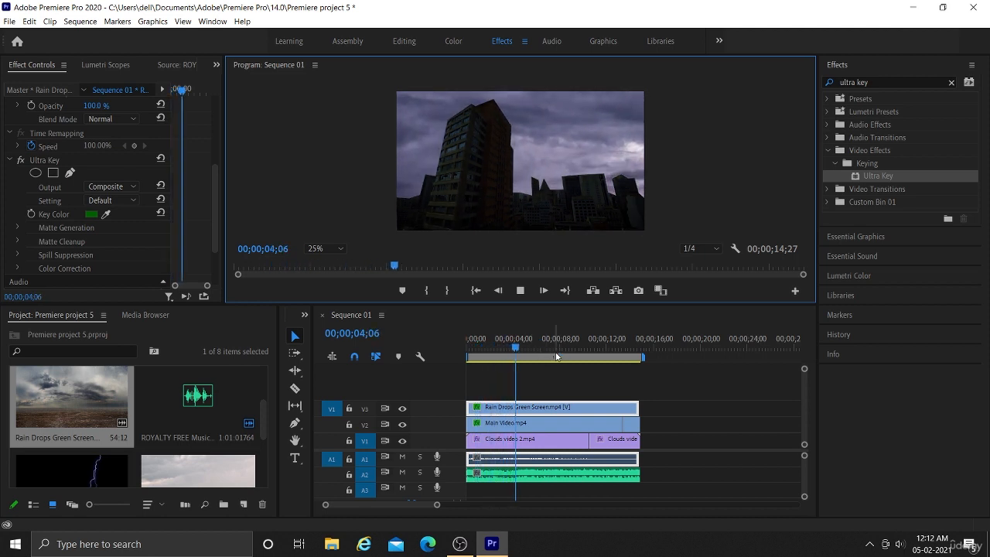
click(536, 343)
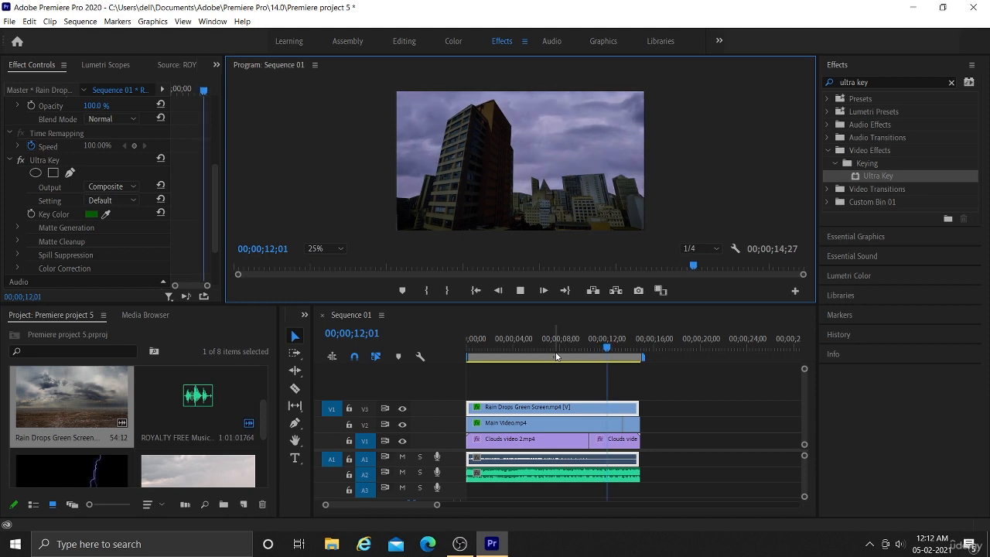
click(615, 347)
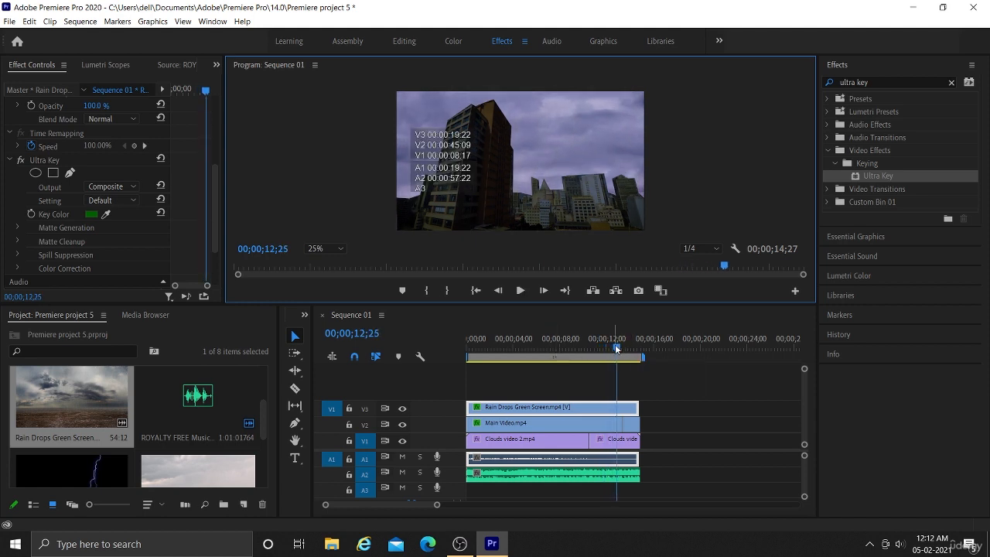
click(546, 338)
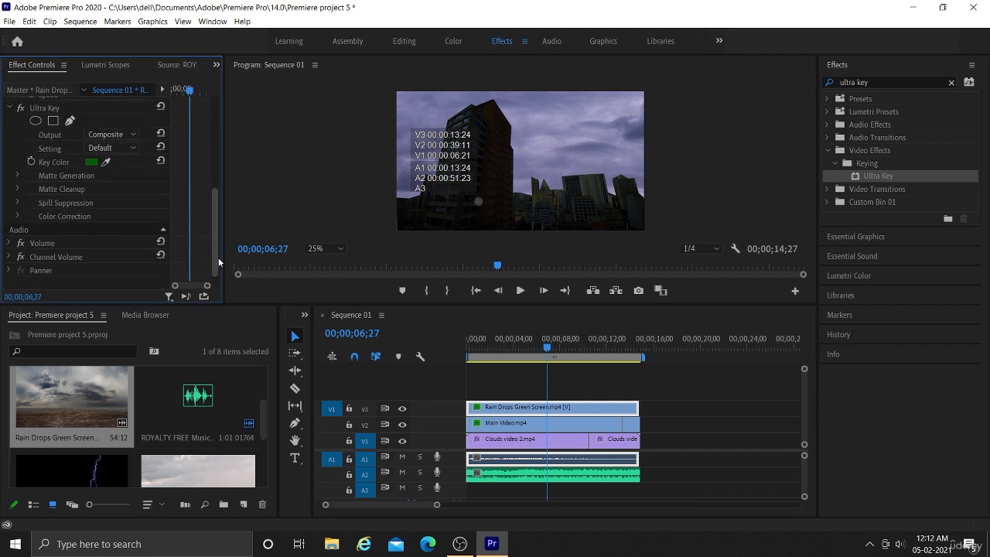
mouse_move(543, 332)
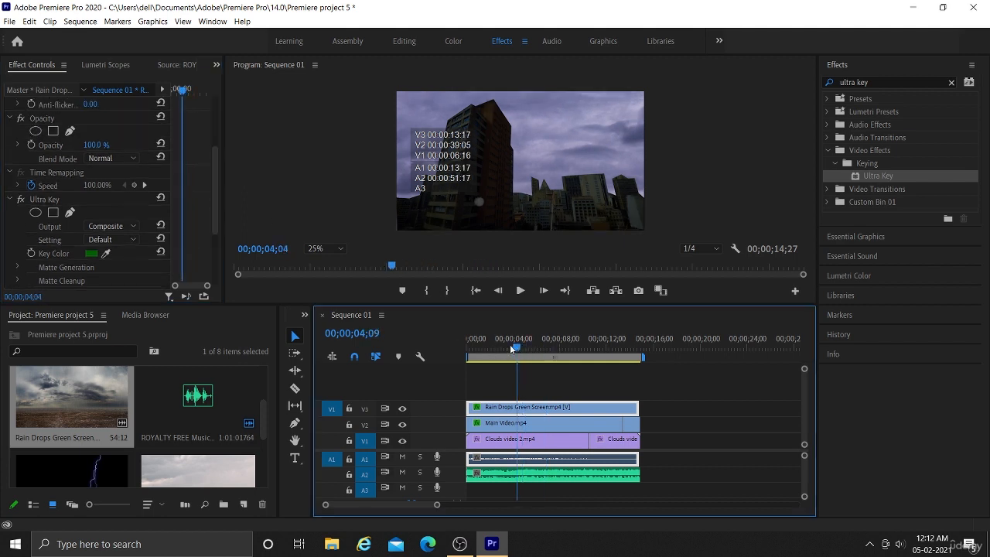
drag(514, 349, 519, 348)
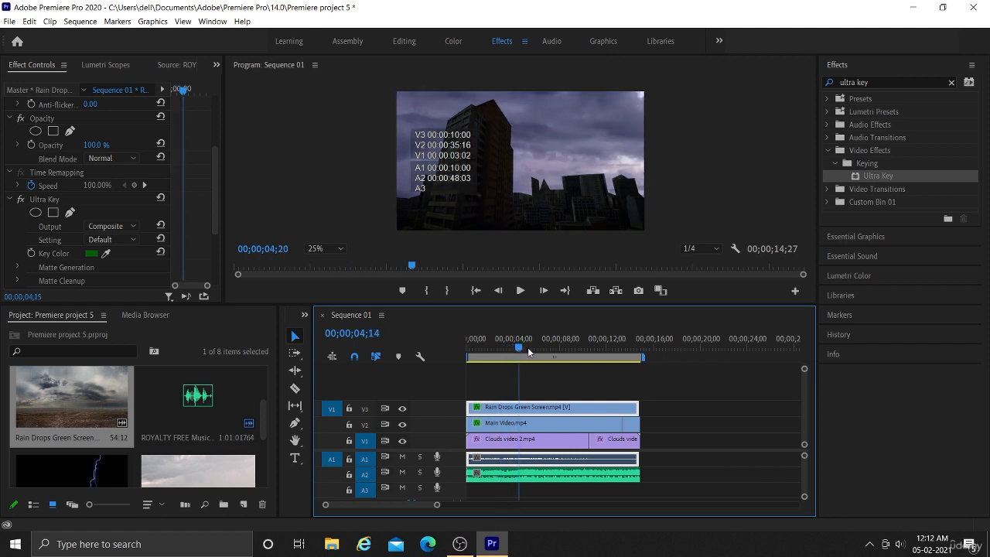
click(523, 348)
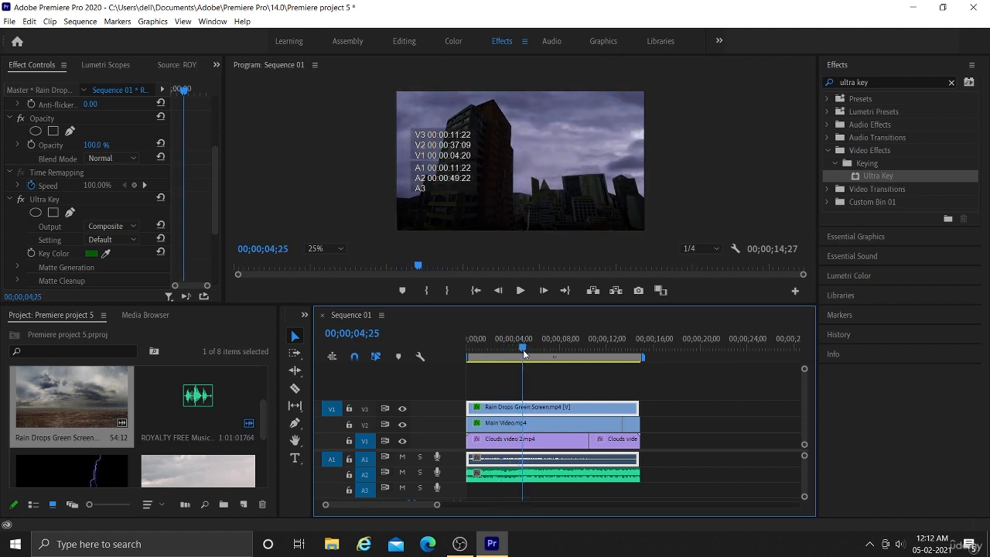